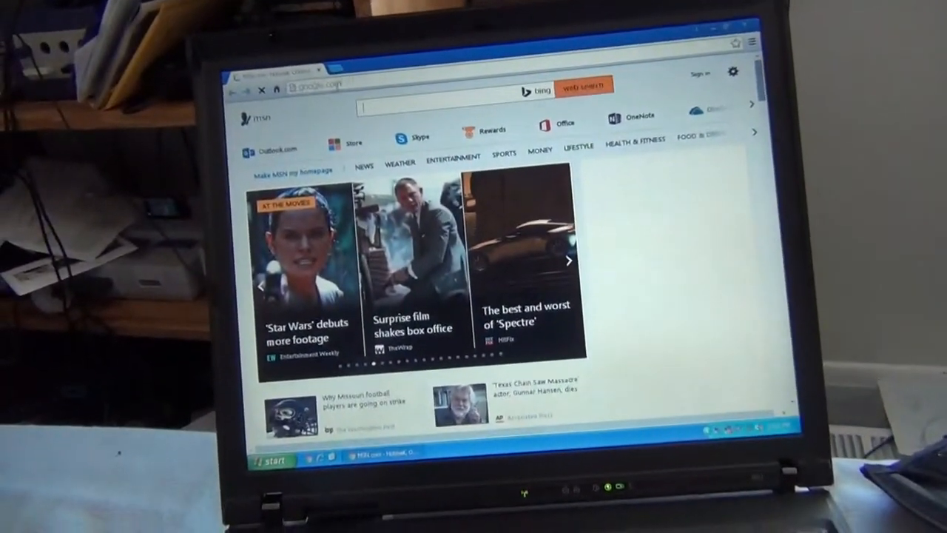
click(568, 261)
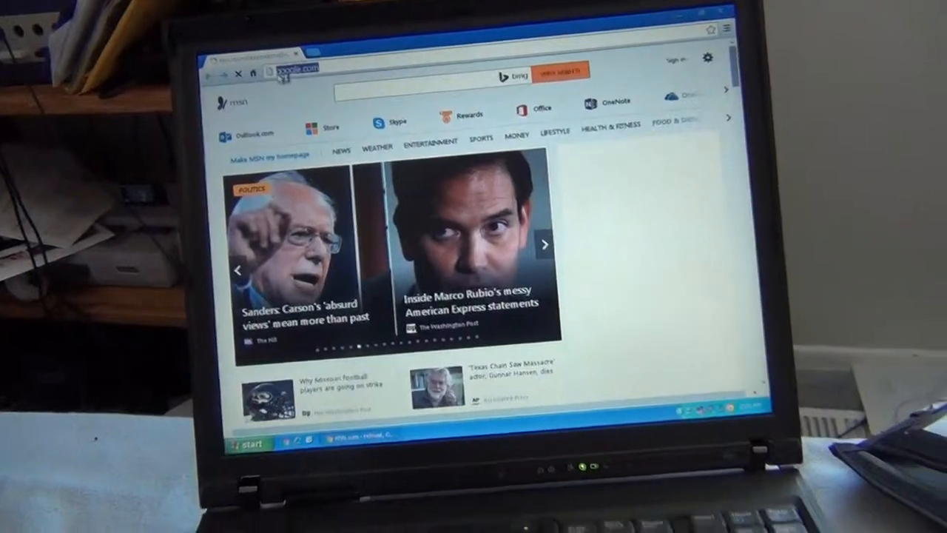